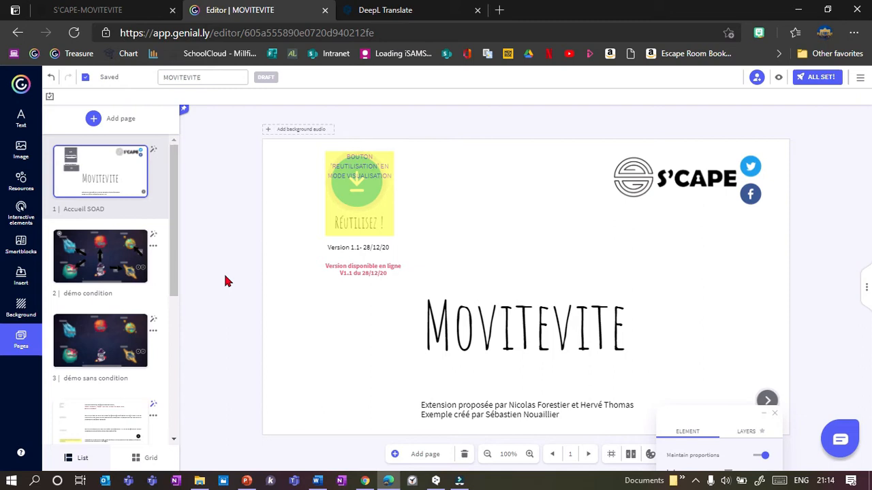
pyautogui.moveTo(200, 300)
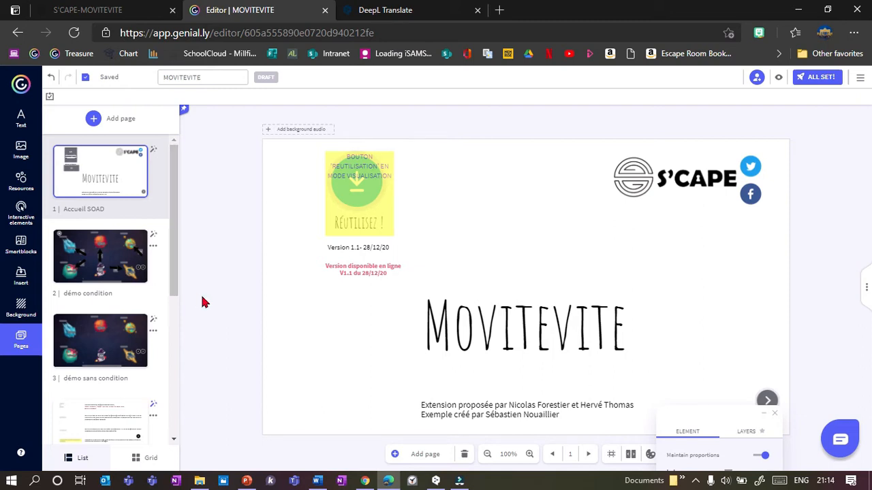
pyautogui.moveTo(237, 285)
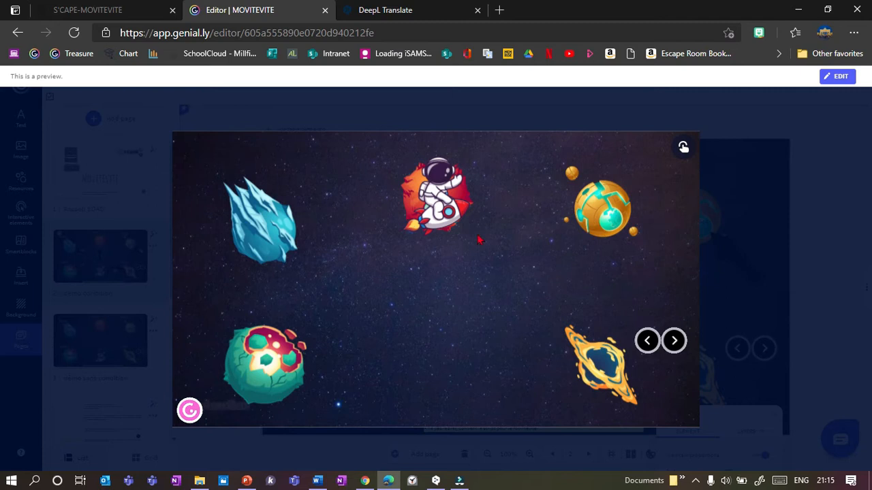
pyautogui.moveTo(403, 307)
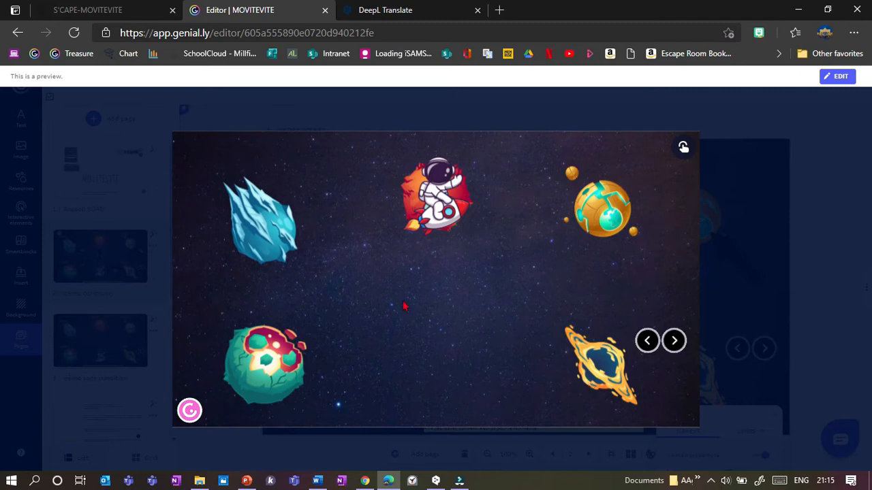
pyautogui.moveTo(268, 273)
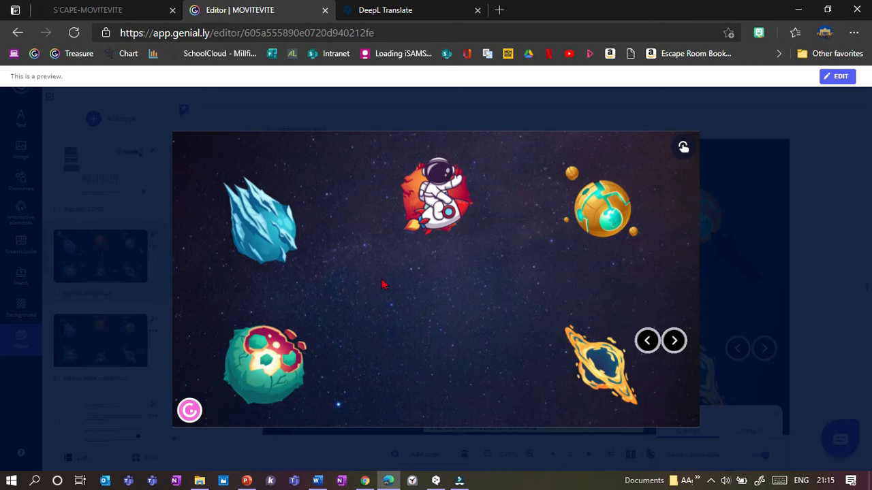
pyautogui.moveTo(457, 243)
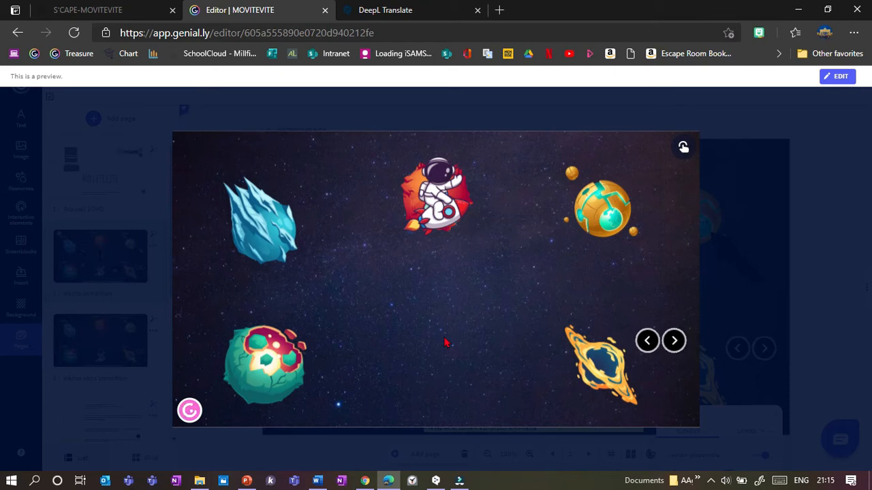
pyautogui.moveTo(347, 190)
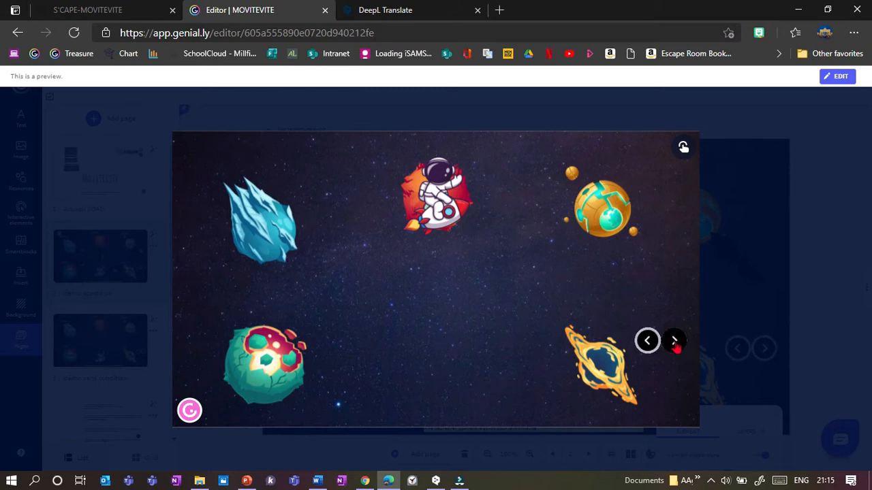
# Return to editing, go to page 5 'création' and select the movitevite helper group
pyautogui.click(837, 75)
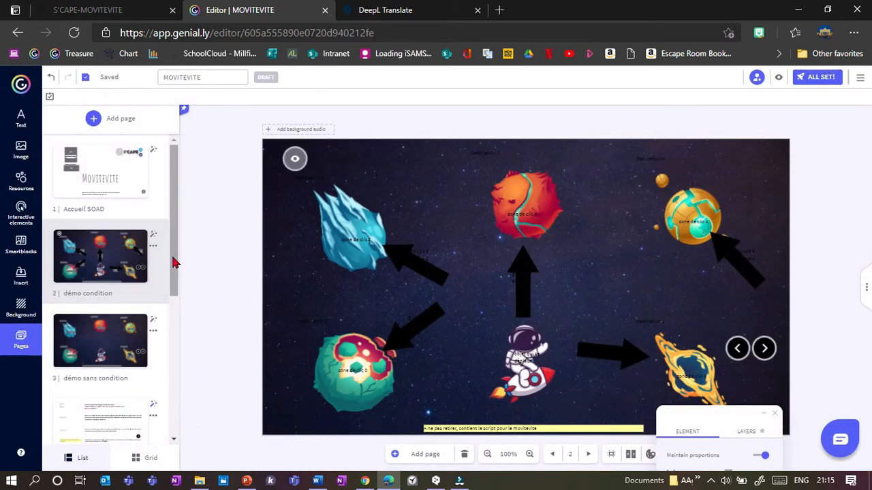
pyautogui.click(101, 232)
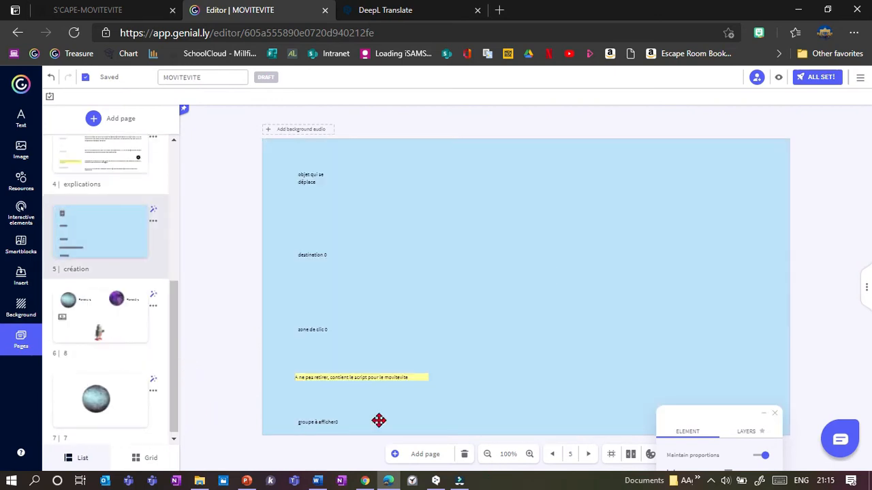
pyautogui.click(378, 420)
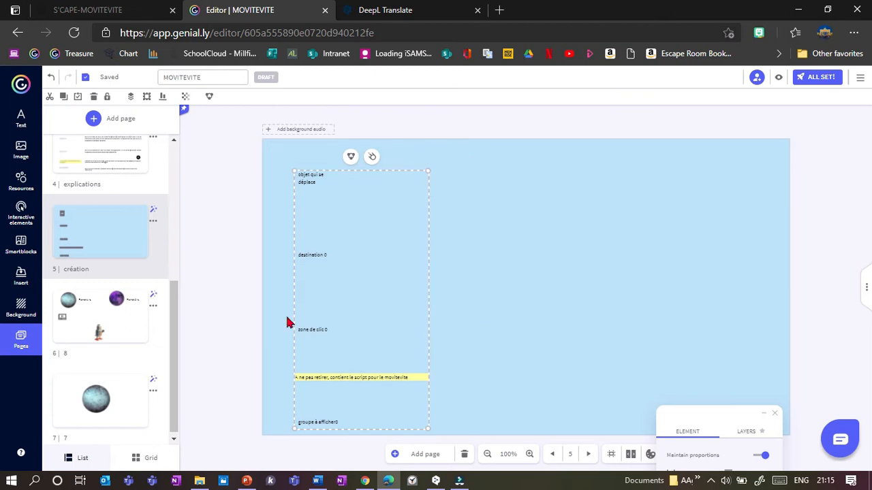
pyautogui.moveTo(287, 241)
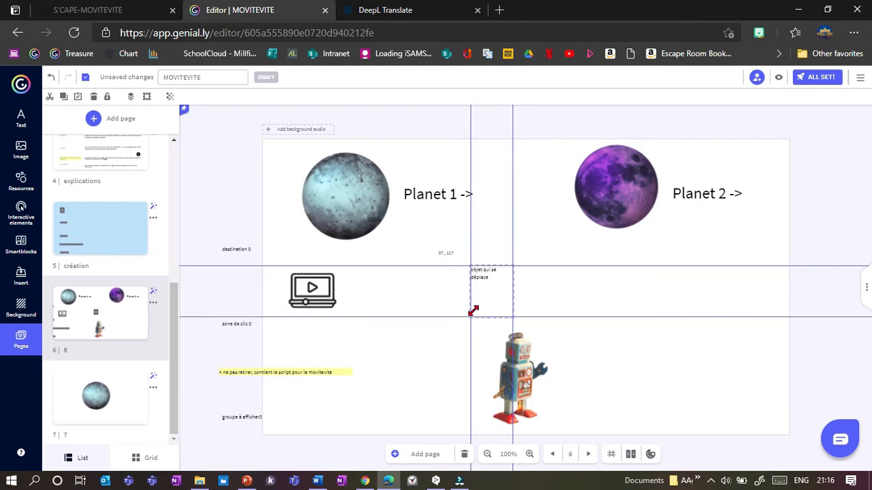
# Place the 'objet qui se déplace' label on the robot and preview the astronaut demo page
pyautogui.click(491, 281)
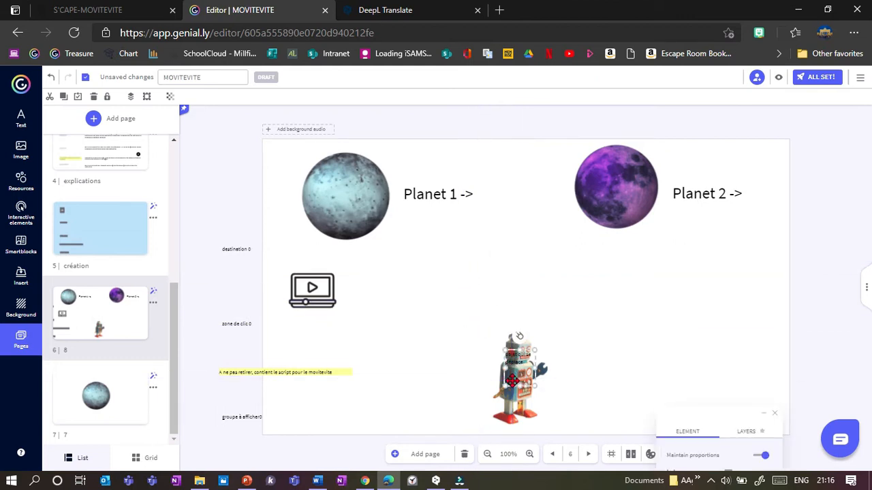
pyautogui.click(515, 378)
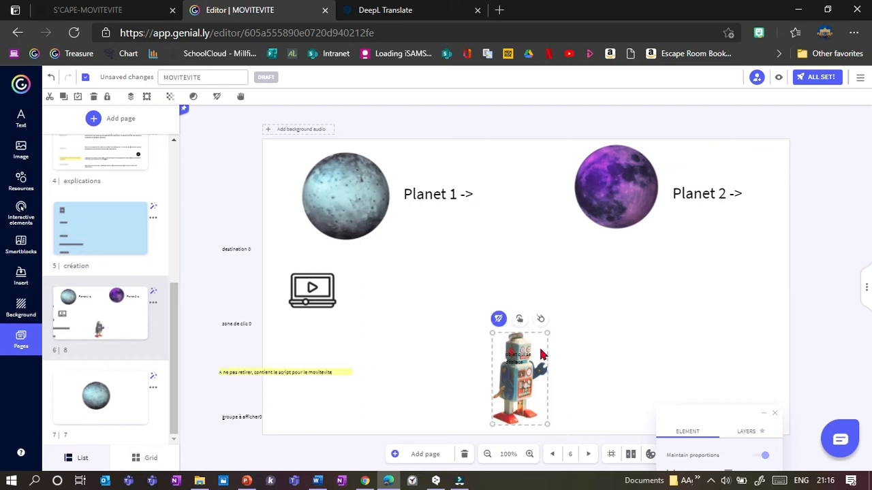
pyautogui.moveTo(630, 361)
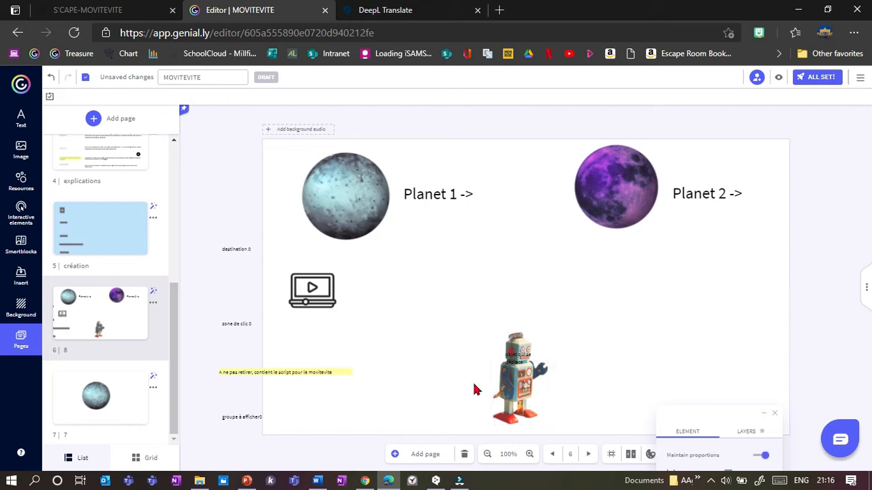
pyautogui.moveTo(255, 271)
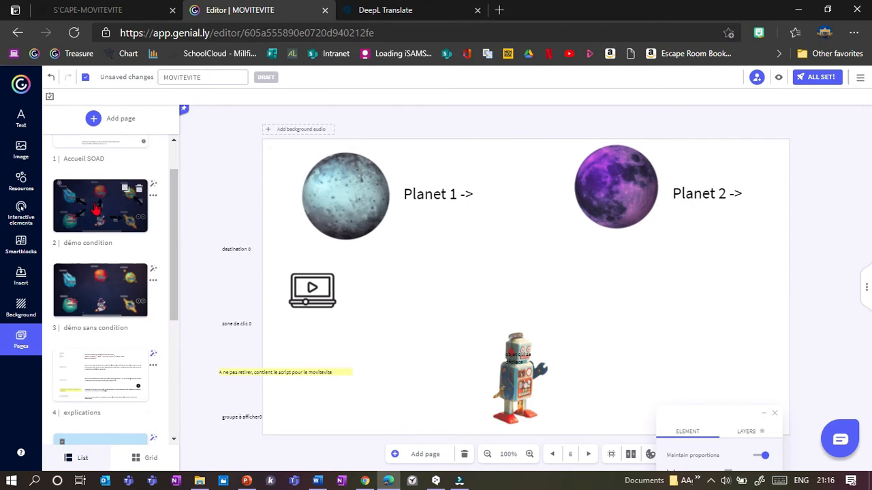
pyautogui.click(817, 77)
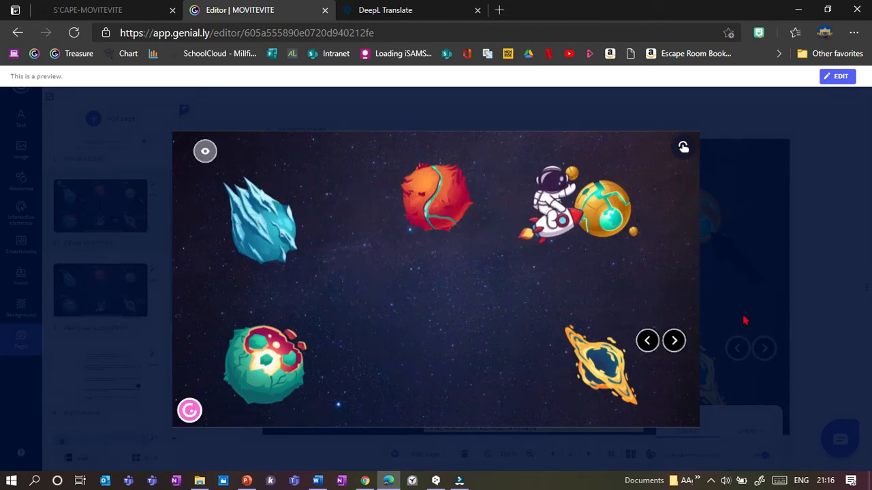
# Leave the preview and return to editing the planets-and-robot page
pyautogui.click(836, 76)
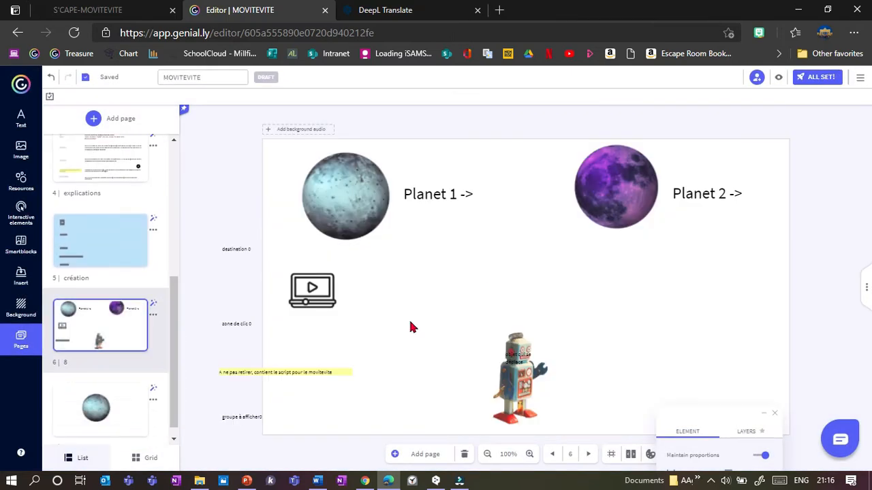
pyautogui.moveTo(467, 337)
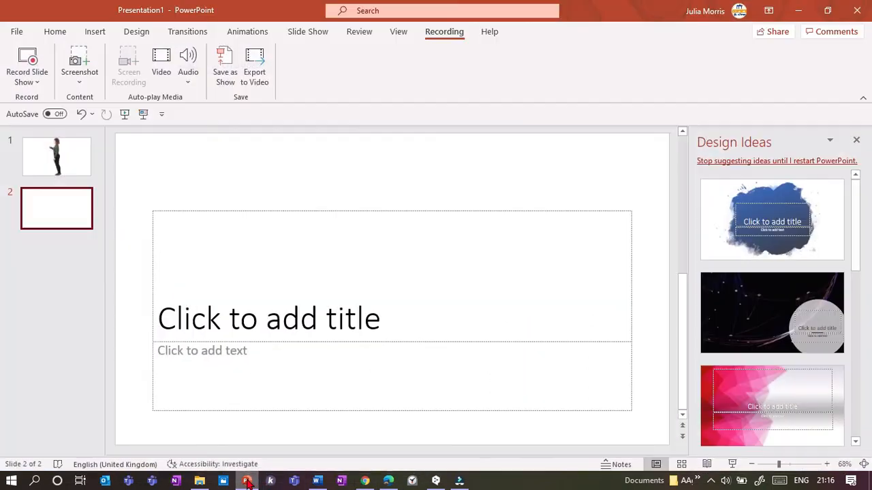
# On slide 1, mirror the standing woman photo so she faces right
pyautogui.click(56, 157)
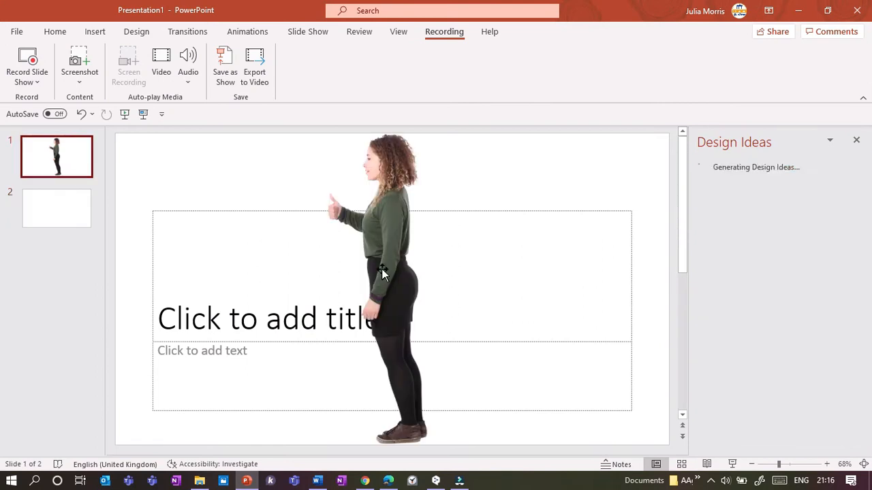
pyautogui.click(376, 245)
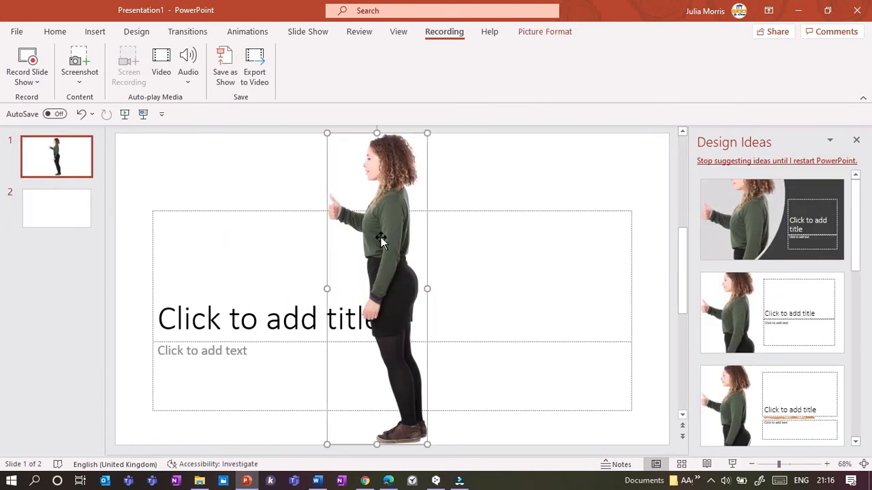
pyautogui.moveTo(343, 298)
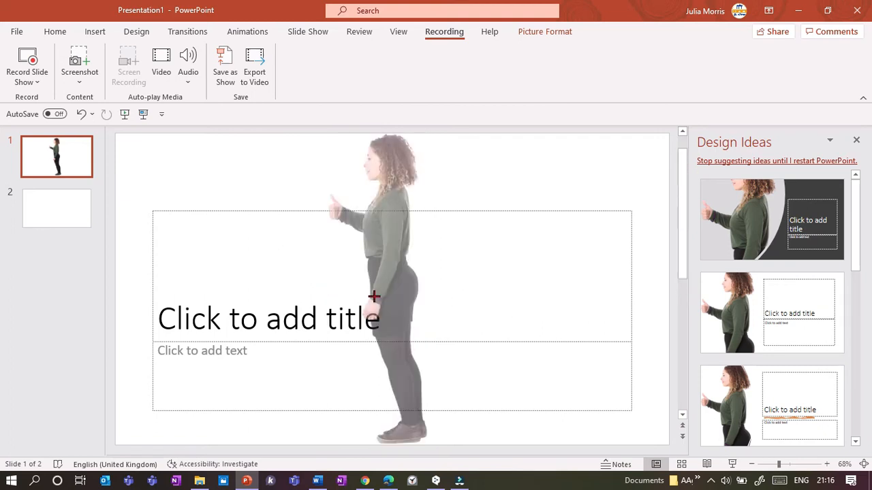
pyautogui.moveTo(391, 290); pyautogui.dragTo(477, 290)
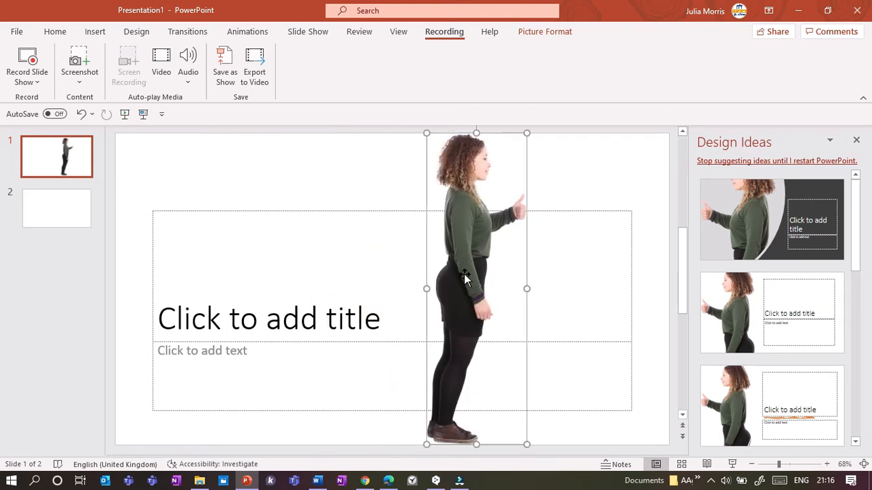
# Save the flipped woman photo as a picture and switch back to Genially in the browser
pyautogui.rightClick(466, 278)
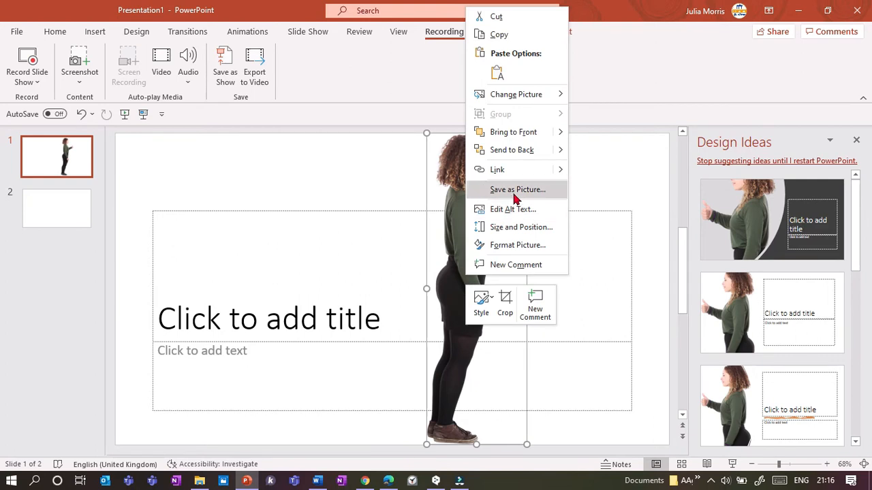
pyautogui.click(517, 189)
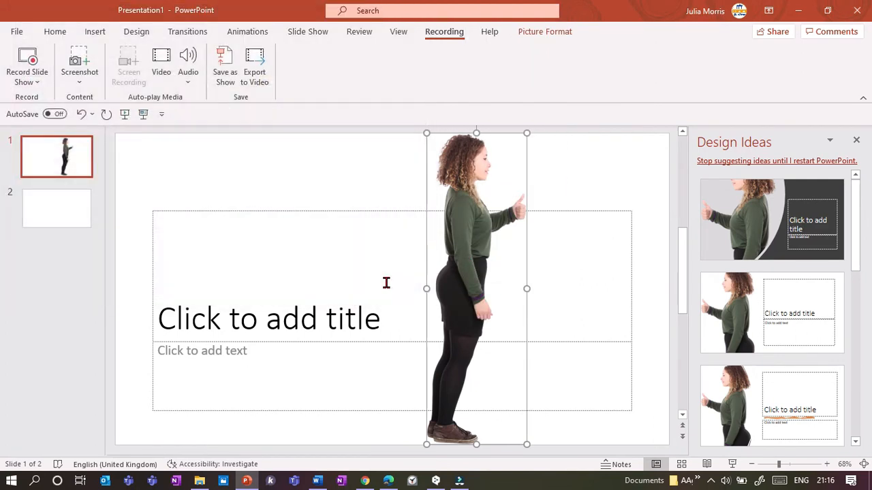
pyautogui.click(365, 481)
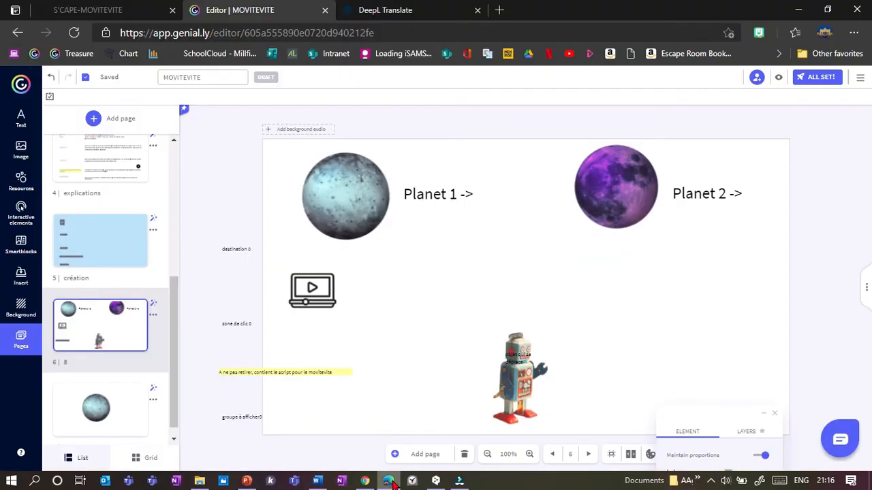
# Place 'destination 0' above the blue Planet 1 and 'destination 1' above the purple Planet 2
pyautogui.click(516, 378)
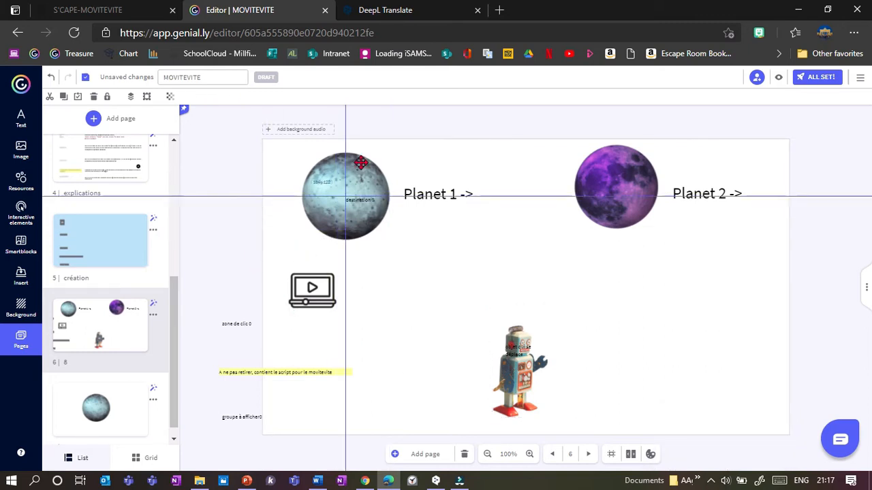
pyautogui.click(361, 198)
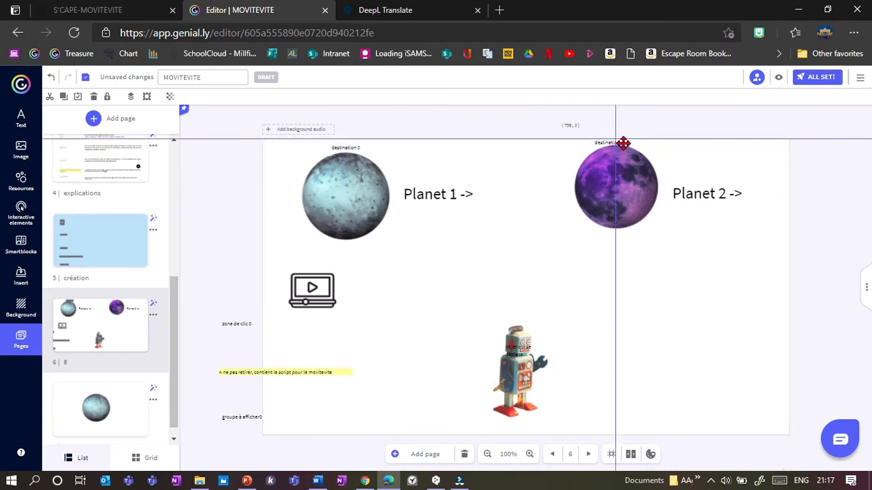
pyautogui.click(615, 194)
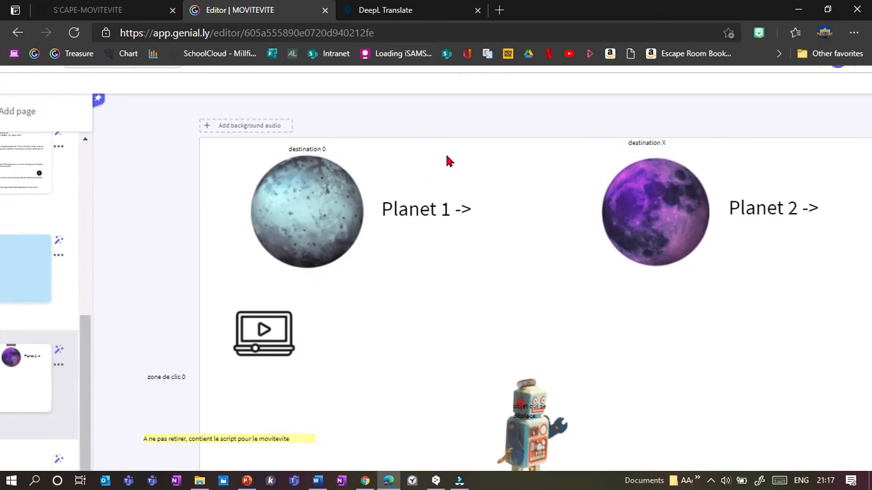
pyautogui.moveTo(93, 239)
pyautogui.write('1')
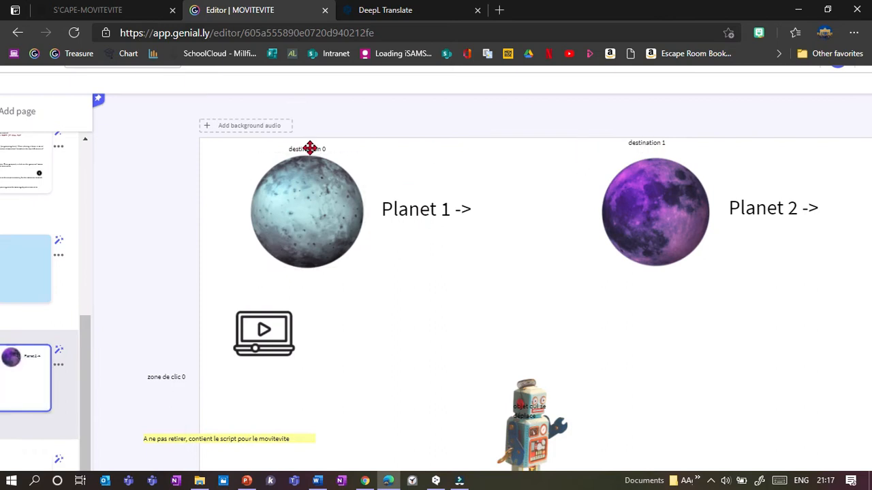
pyautogui.moveTo(667, 144)
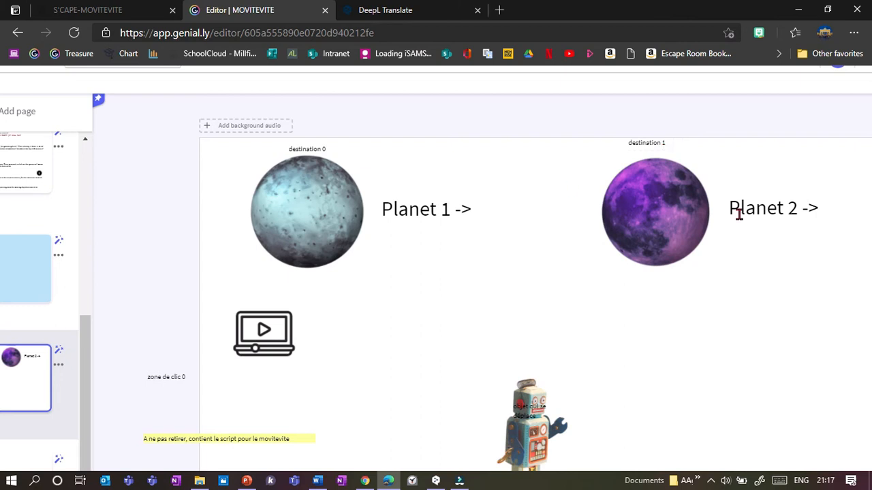
pyautogui.click(655, 211)
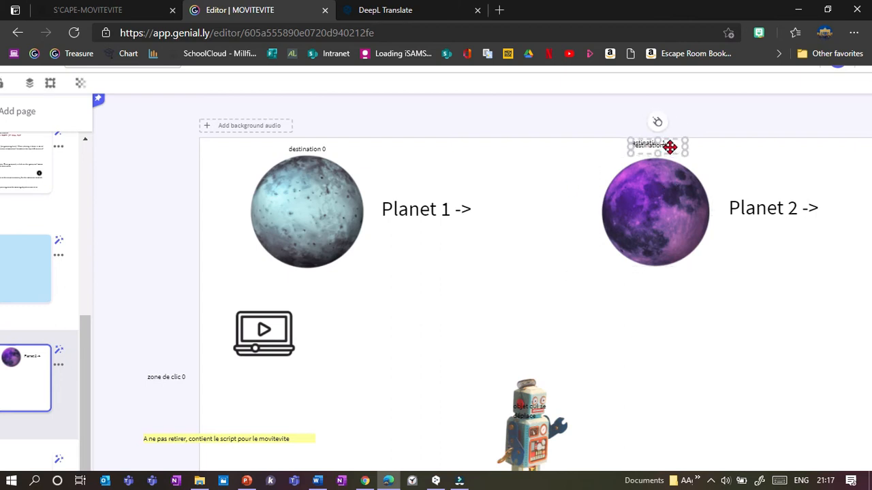
pyautogui.moveTo(658, 145); pyautogui.dragTo(700, 309)
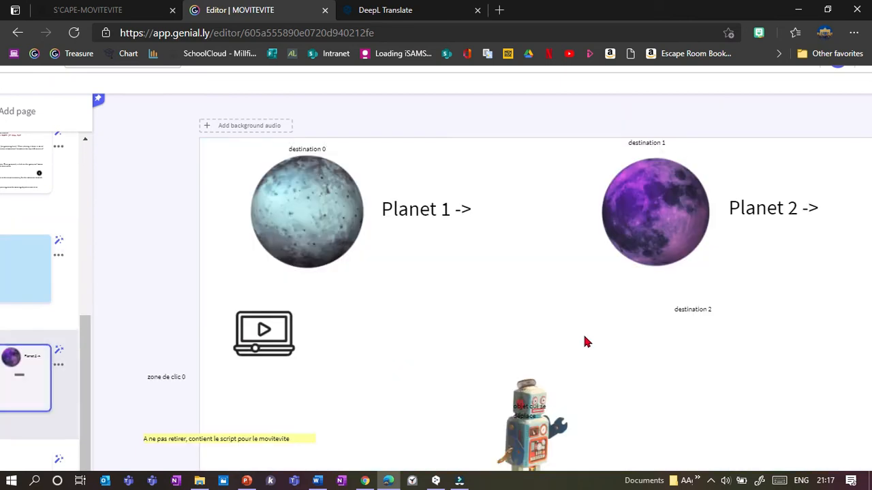
pyautogui.moveTo(697, 344)
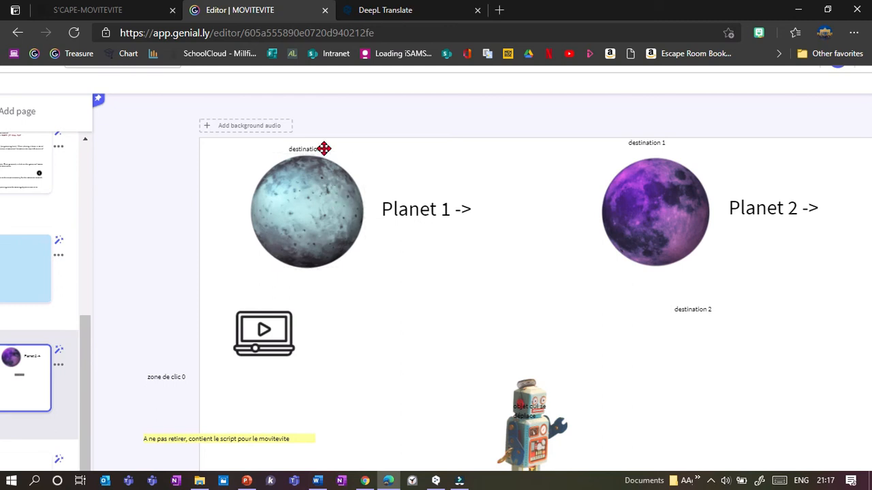
pyautogui.moveTo(644, 299)
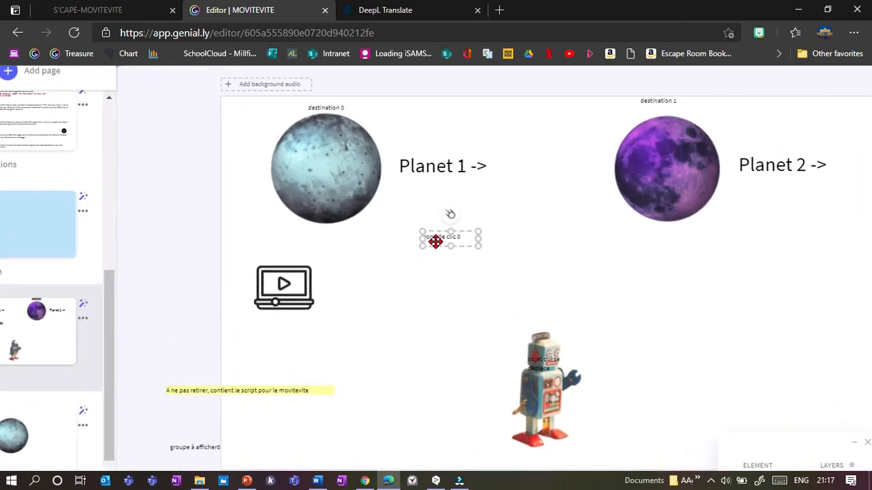
# Move 'zone de clic 0' beneath the blue planet and realign 'destination 0' above it
pyautogui.moveTo(449, 239); pyautogui.dragTo(369, 239)
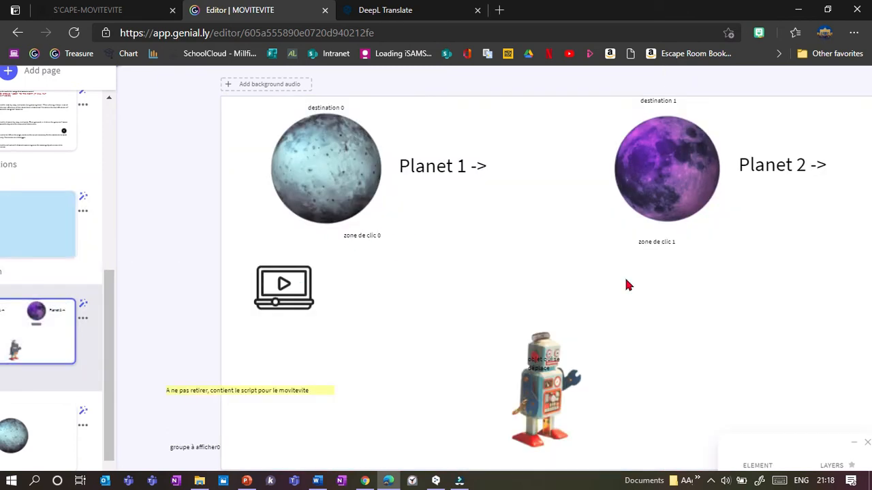
pyautogui.moveTo(386, 194)
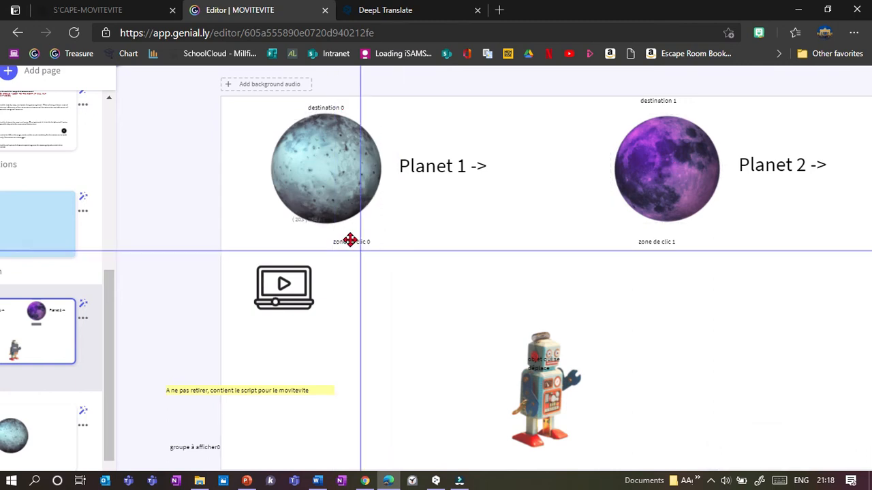
pyautogui.click(360, 242)
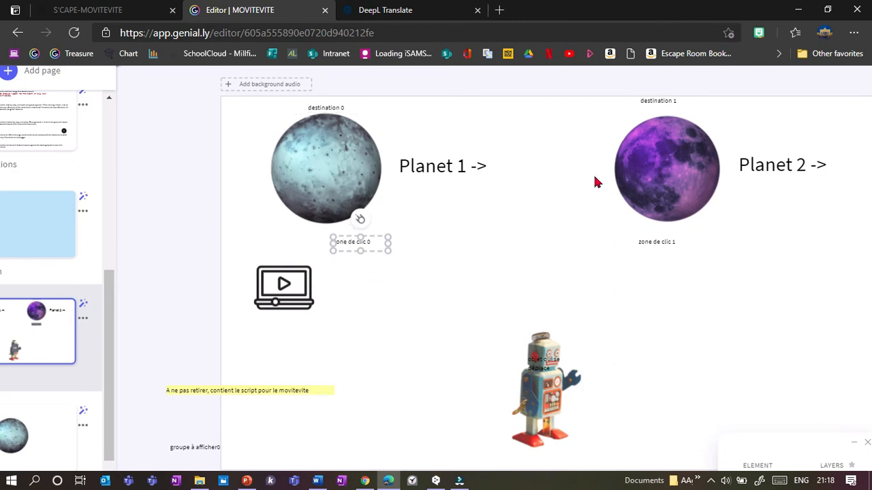
pyautogui.click(325, 169)
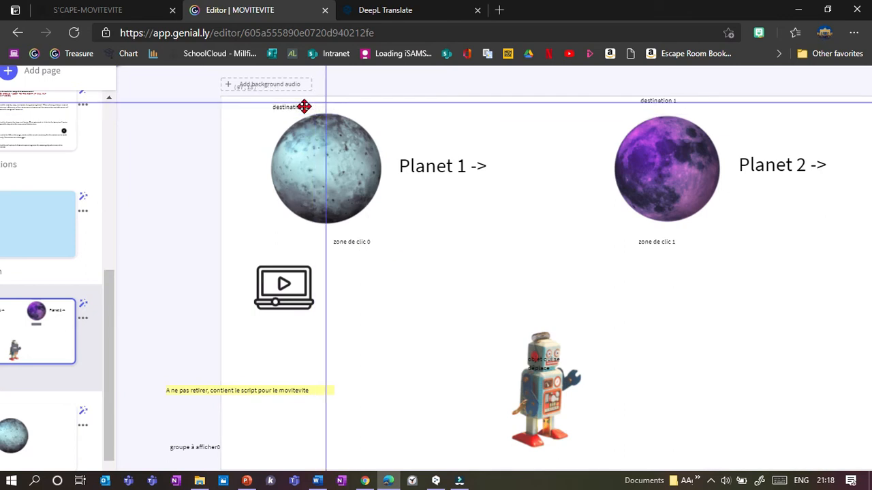
pyautogui.click(285, 107)
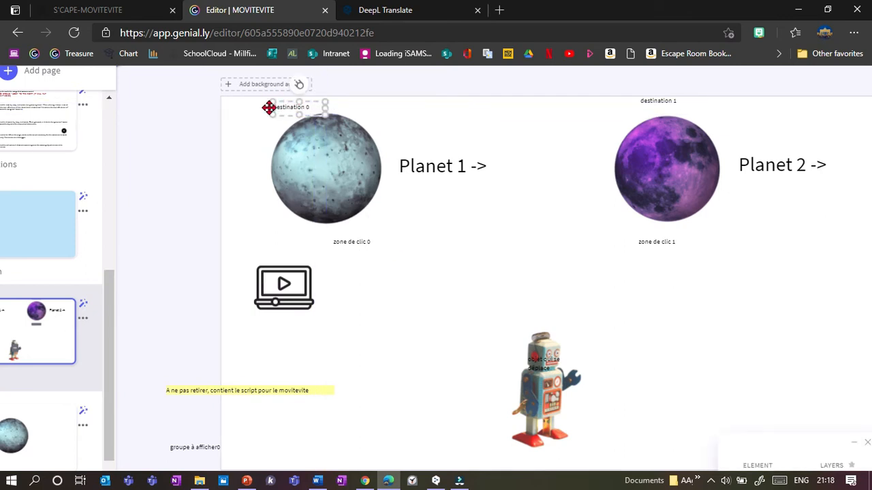
pyautogui.click(545, 388)
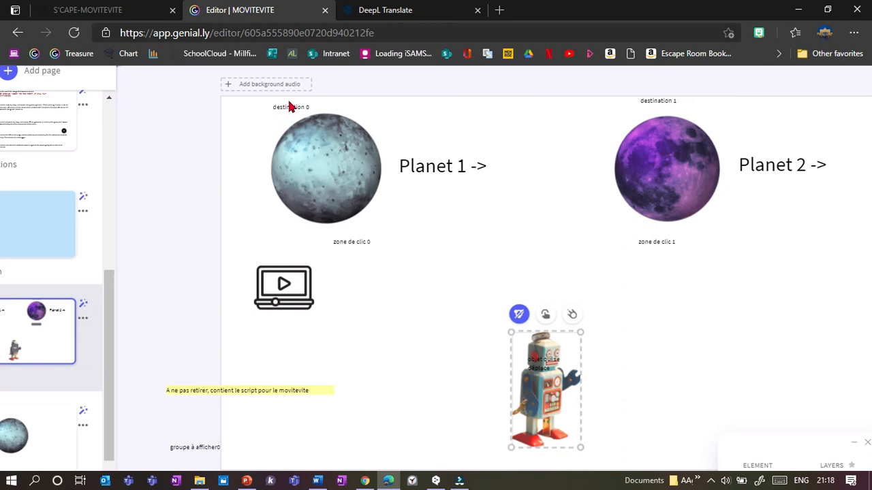
# Move 'zone de clic 0' onto the video icon and 'zone de clic 1' onto the purple planet
pyautogui.click(325, 167)
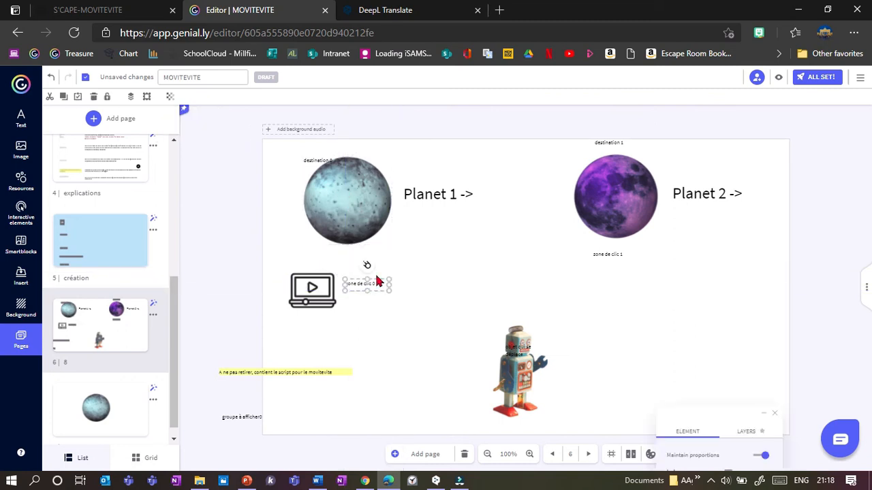
pyautogui.moveTo(368, 284); pyautogui.dragTo(322, 293)
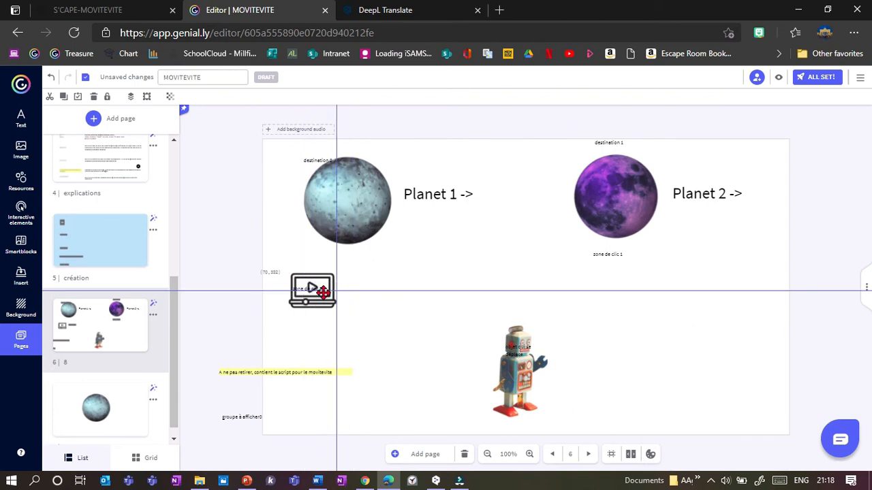
pyautogui.click(312, 290)
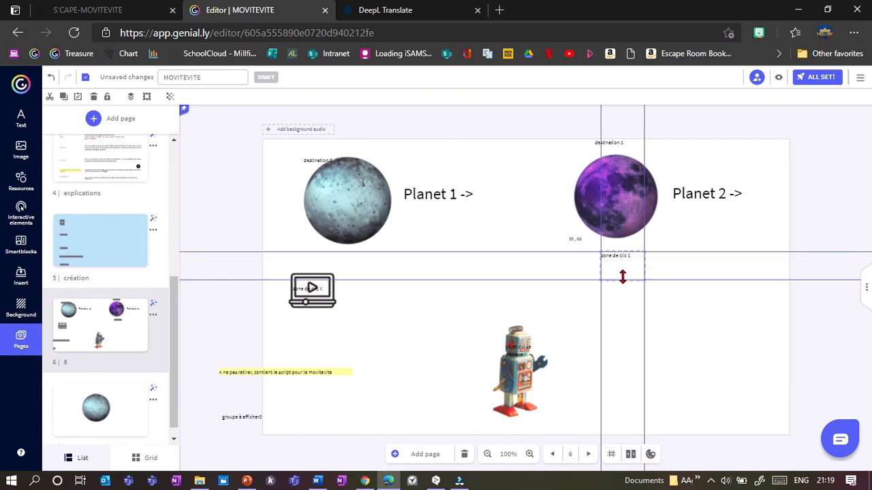
pyautogui.click(613, 198)
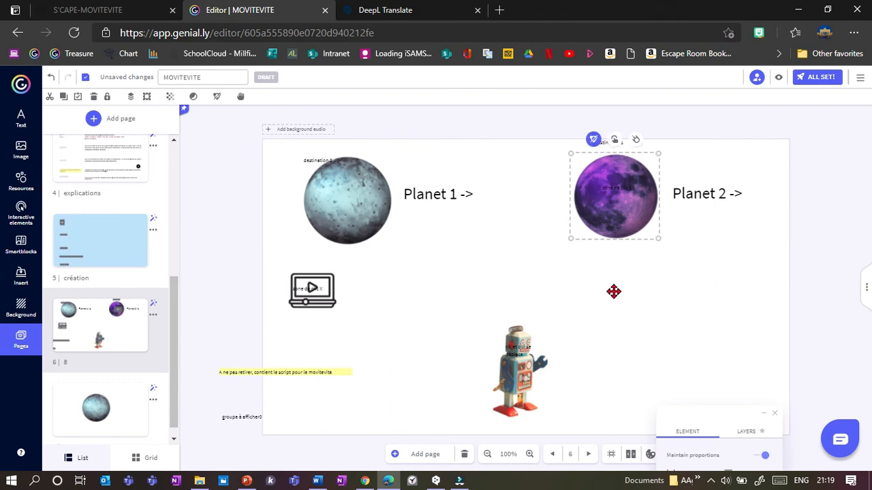
pyautogui.moveTo(585, 229)
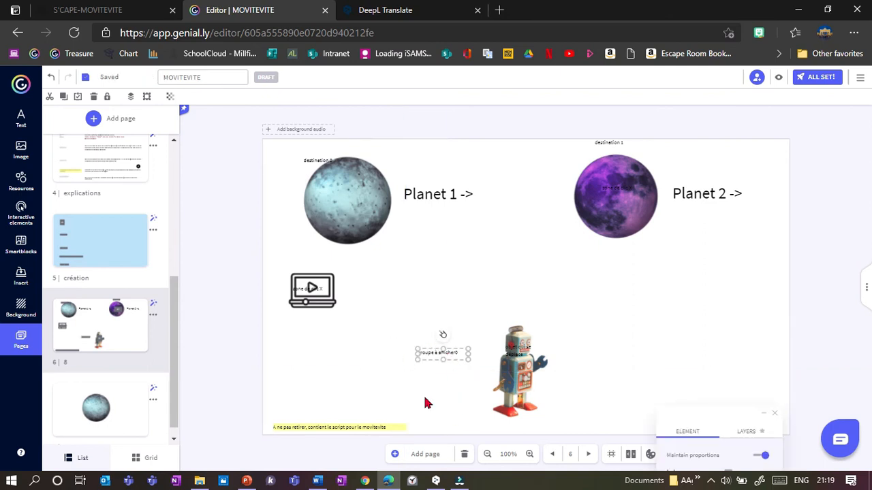
pyautogui.moveTo(457, 329)
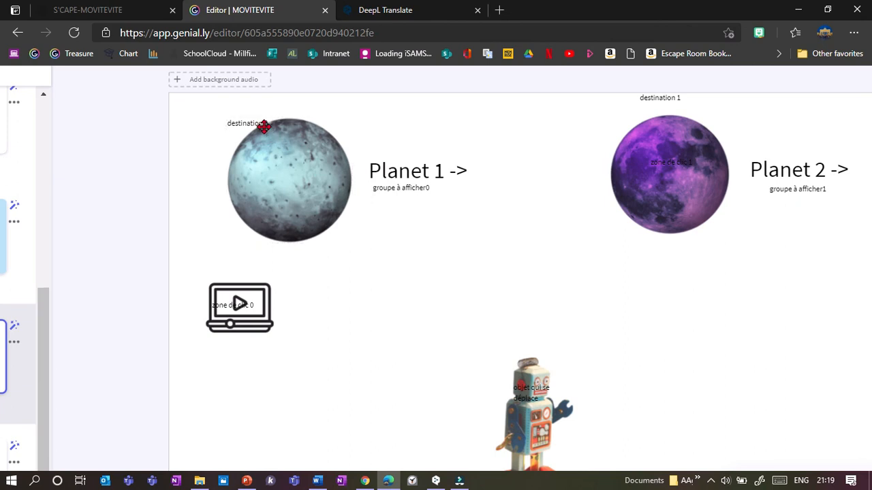
pyautogui.moveTo(775, 196)
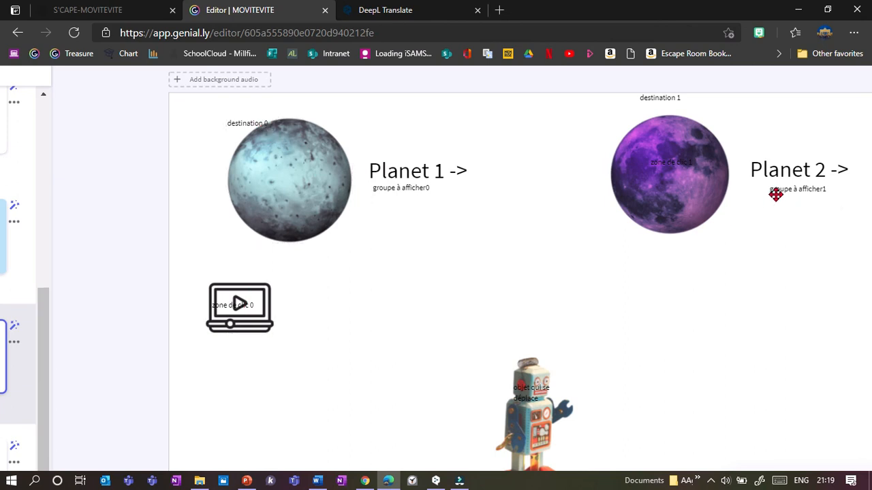
# Select the 'groupe à afficher' tag together with the 'Planet 1 ->' label for grouping
pyautogui.click(781, 188)
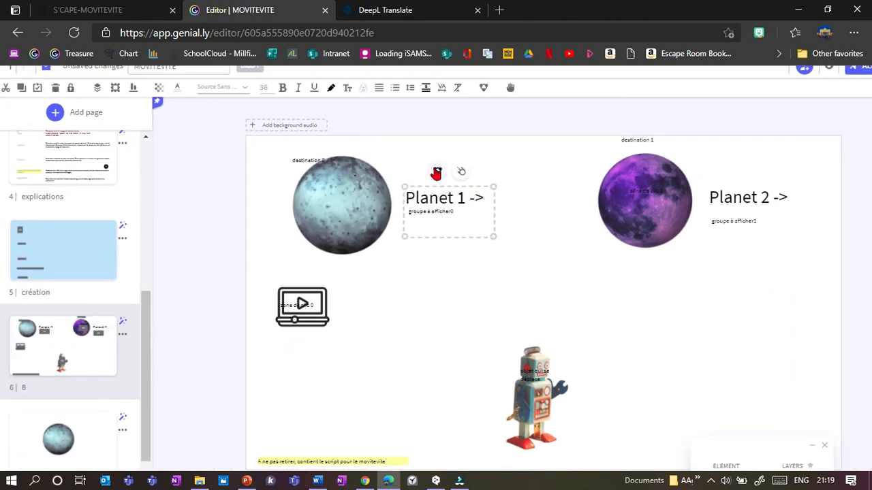
pyautogui.click(748, 197)
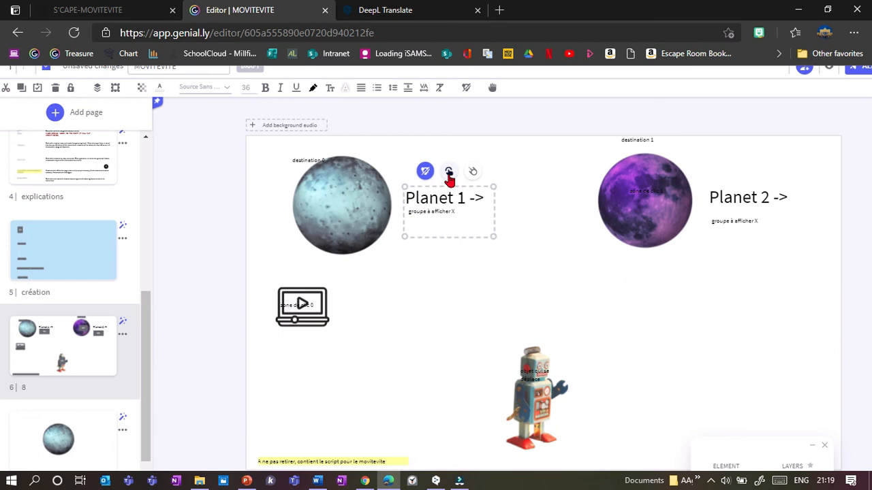
# Give the Planet 1 group a Go to page interaction linking to the blue-planet page
pyautogui.click(426, 171)
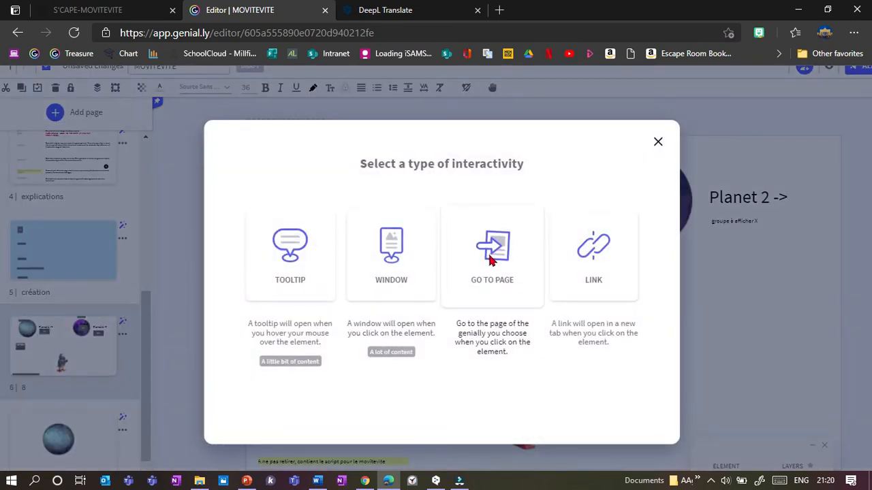
pyautogui.click(492, 256)
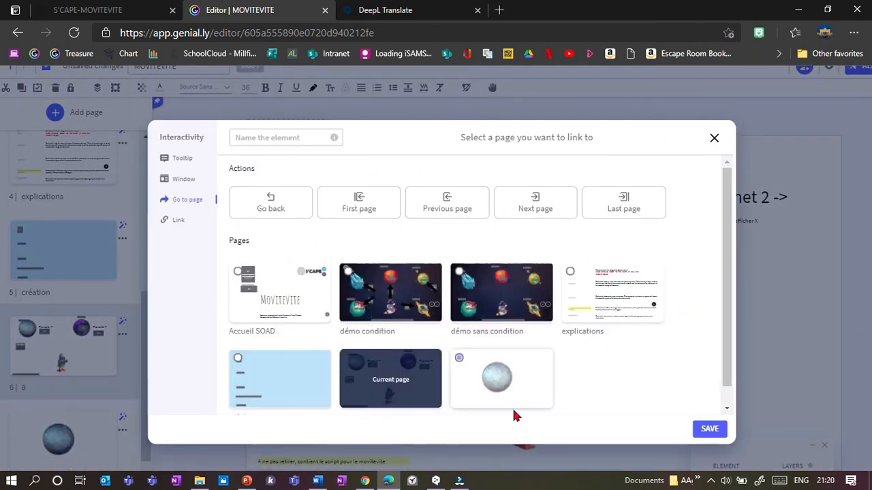
pyautogui.click(714, 138)
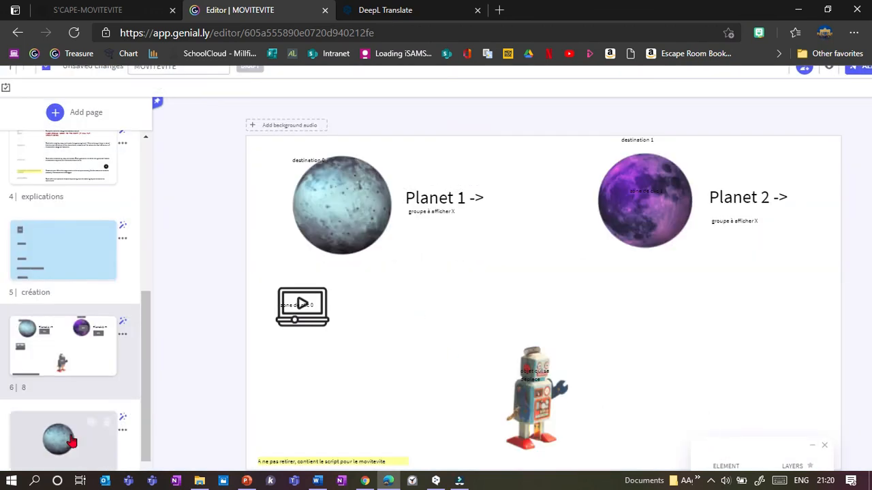
pyautogui.click(443, 197)
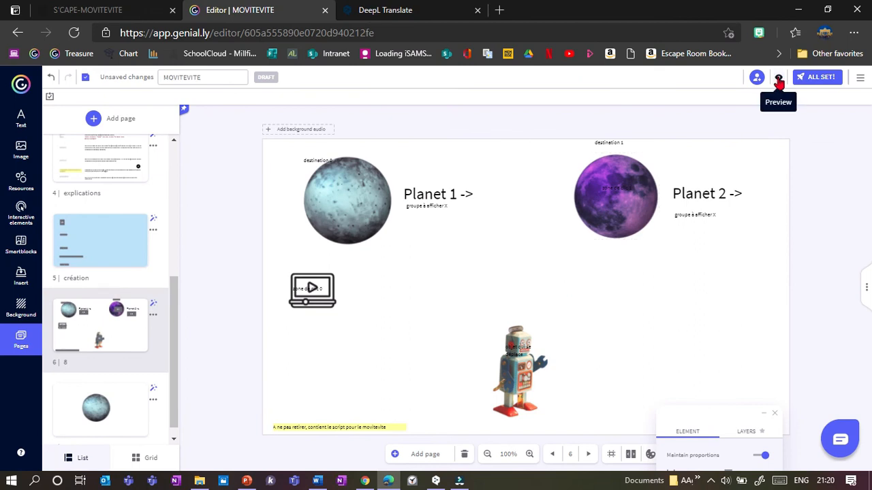
# Test the planet click zones in preview, then move the robot higher on the page
pyautogui.click(778, 77)
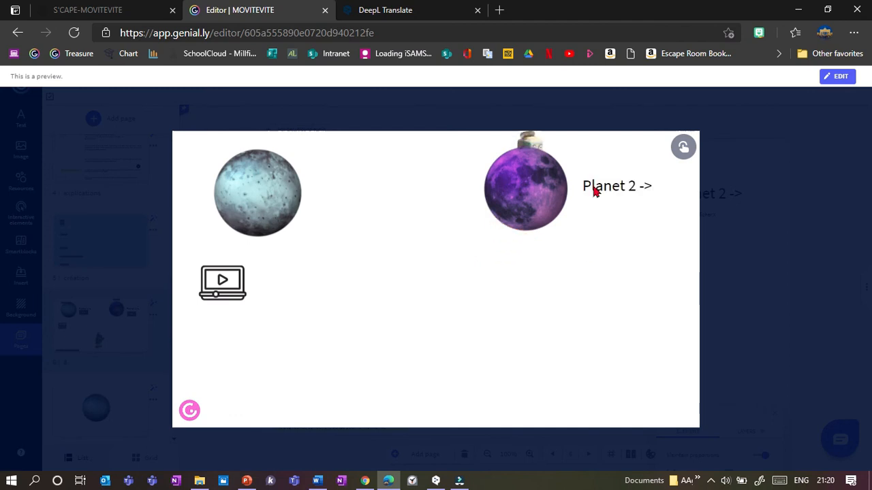
pyautogui.moveTo(286, 296)
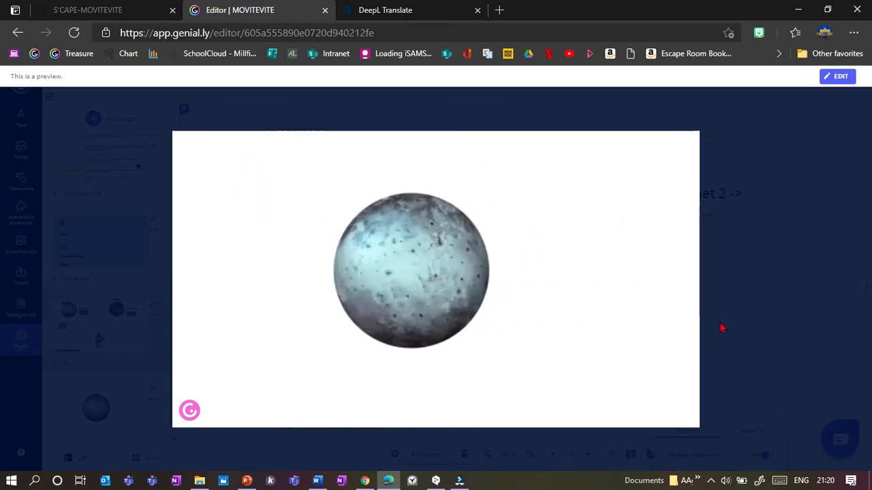
pyautogui.click(837, 76)
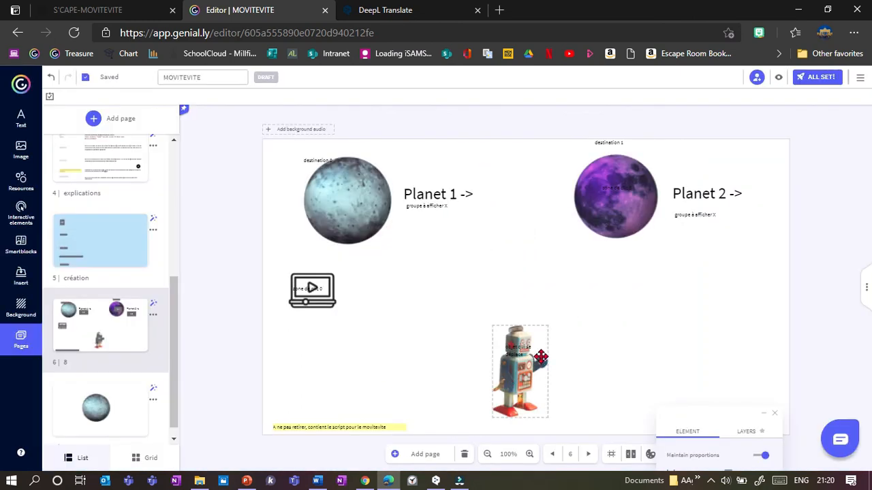
pyautogui.moveTo(519, 372); pyautogui.dragTo(551, 348)
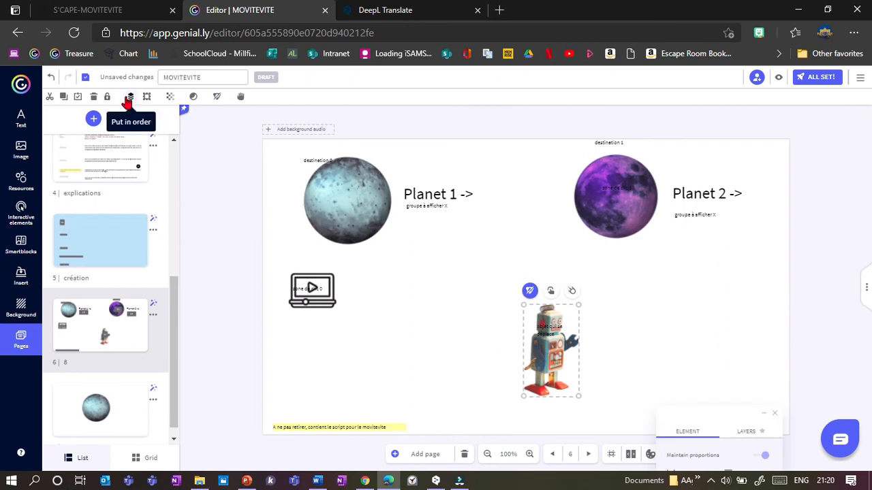